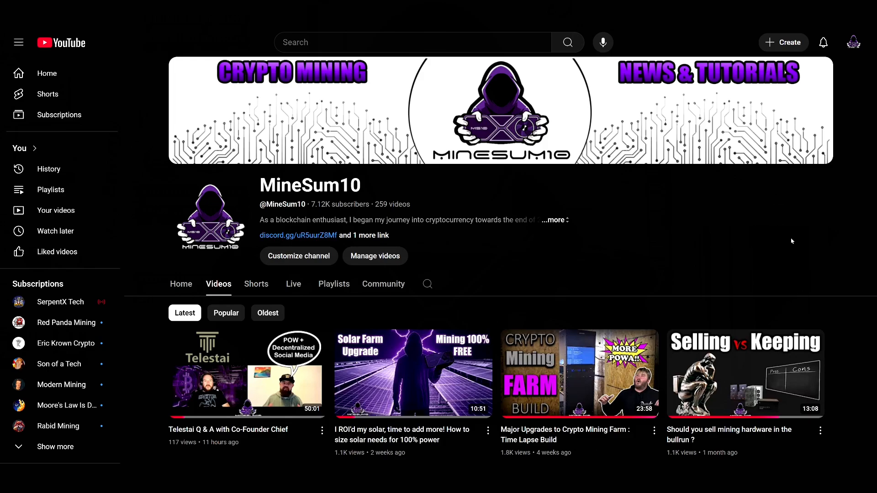
Type 'ltt 5090' to reach the F1 24 RTX 4090 vs 5090 thermals chart
text(ltt 5090)
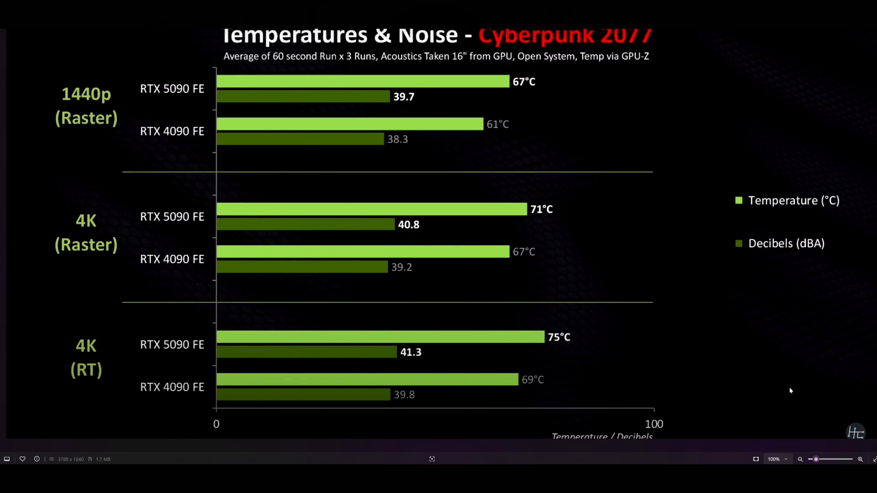
mouse_move(849, 398)
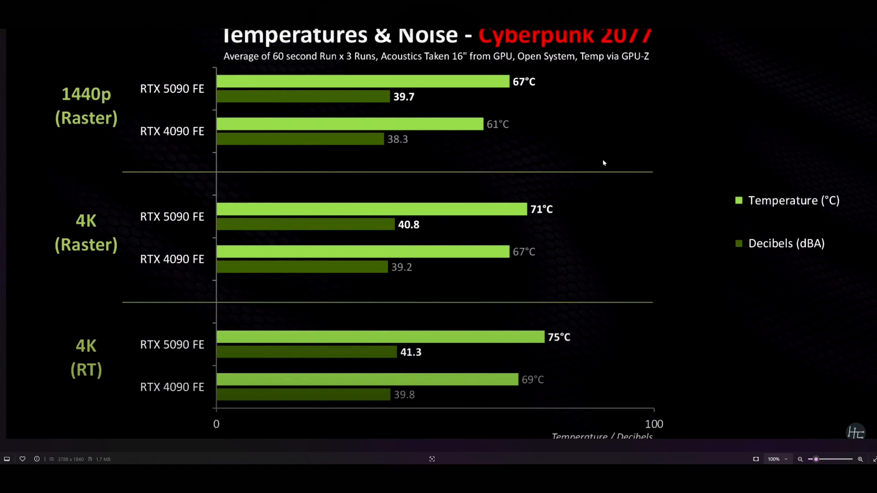
mouse_move(576, 123)
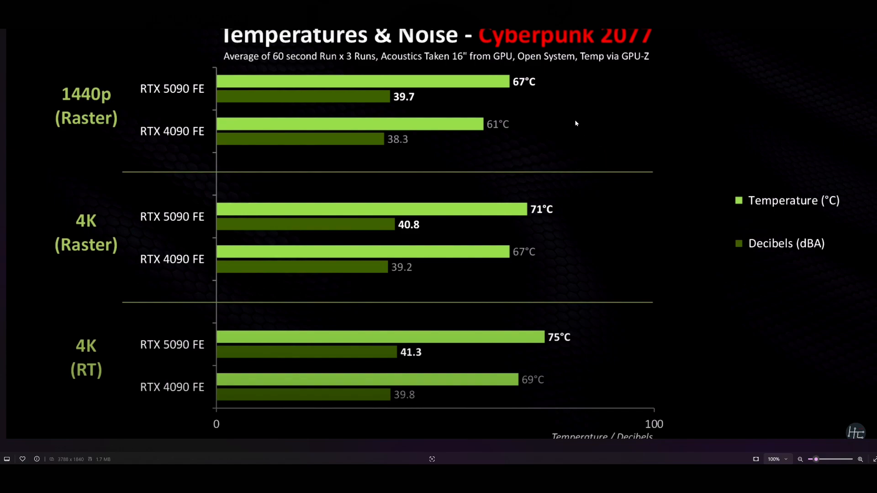
mouse_move(537, 94)
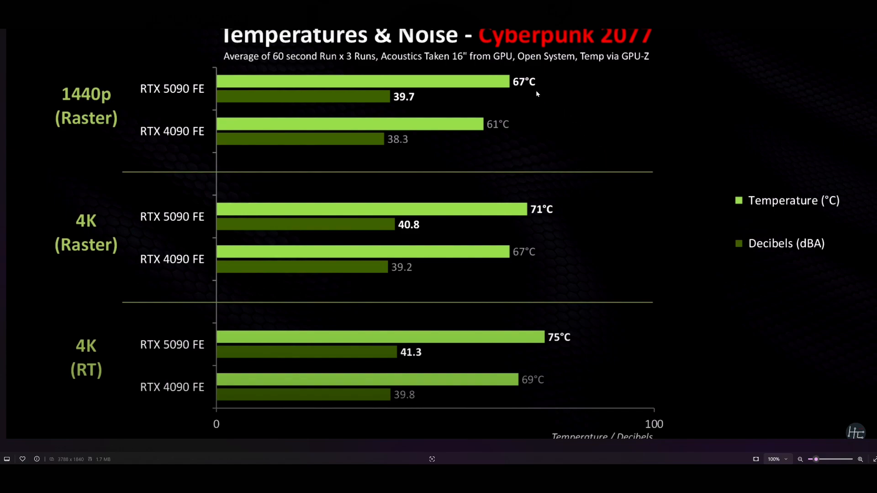
mouse_move(530, 91)
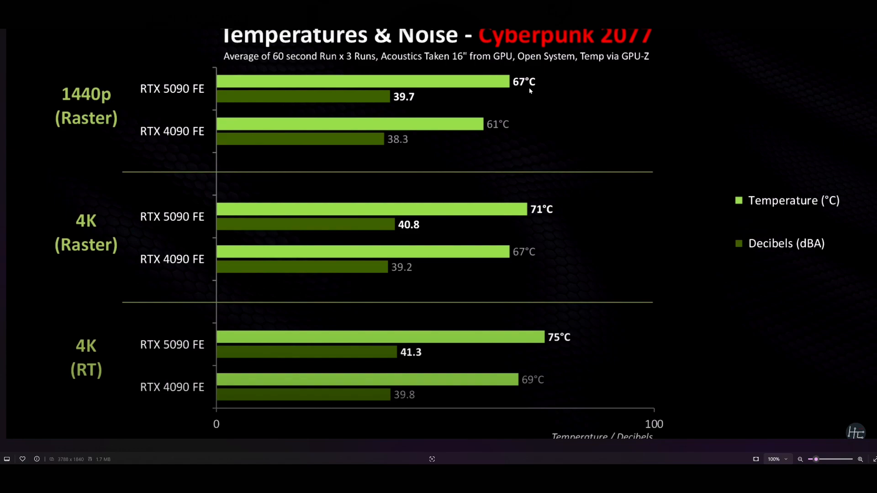
mouse_move(526, 120)
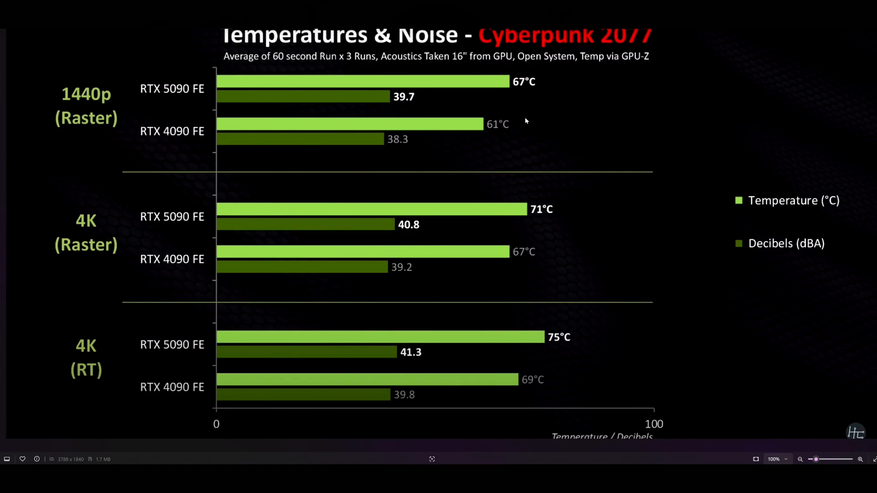
mouse_move(517, 127)
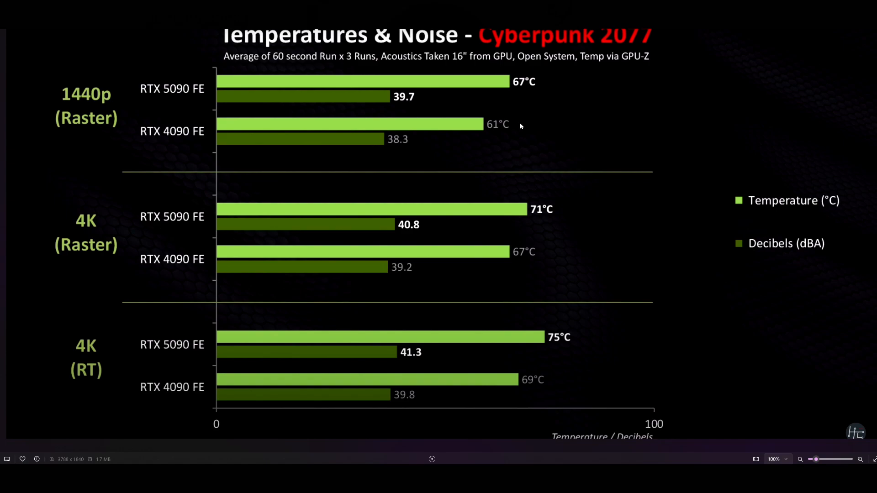
mouse_move(542, 221)
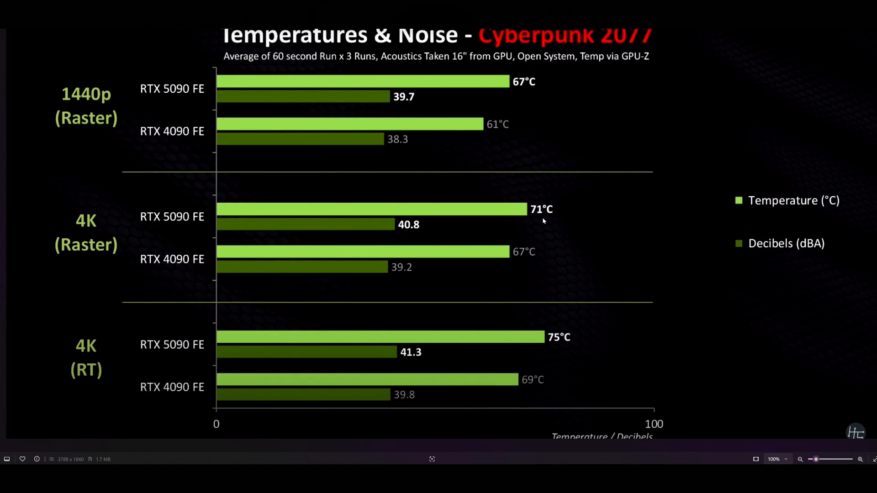
mouse_move(541, 225)
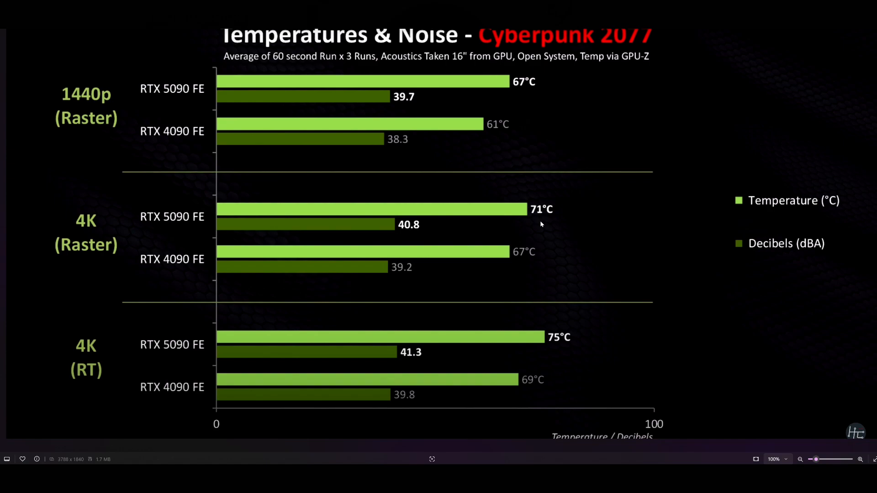
mouse_move(565, 369)
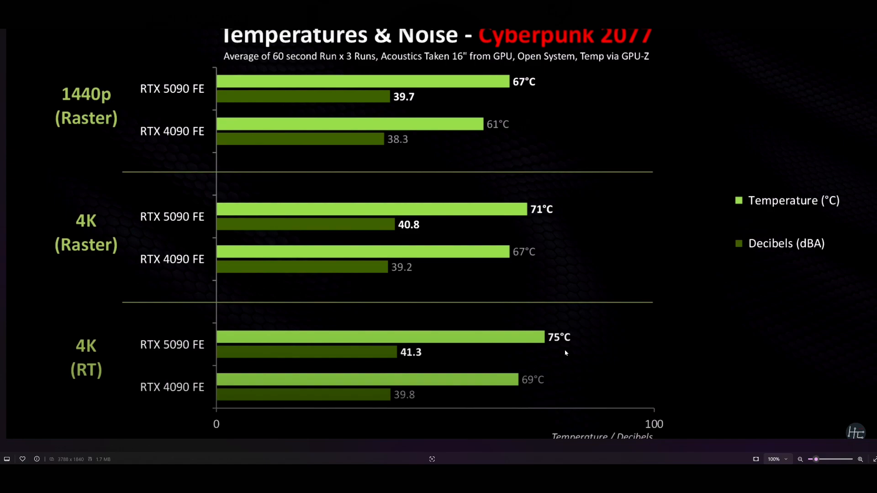
mouse_move(469, 165)
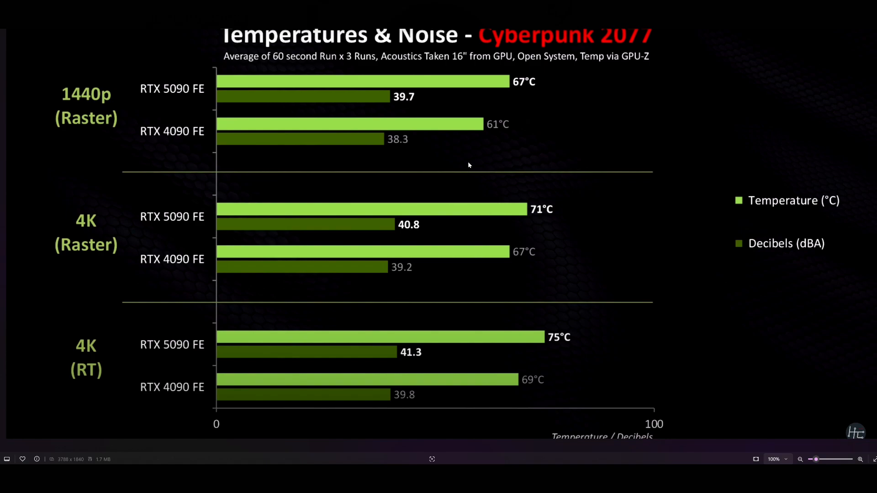
mouse_move(419, 110)
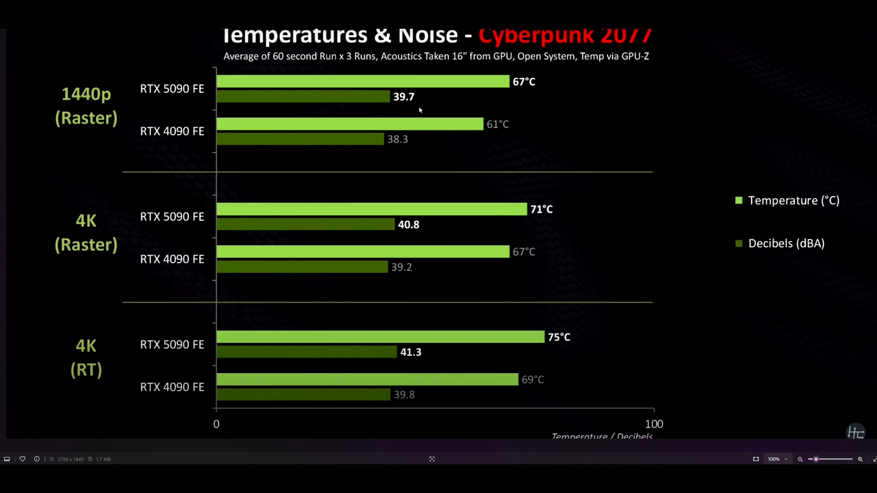
mouse_move(417, 144)
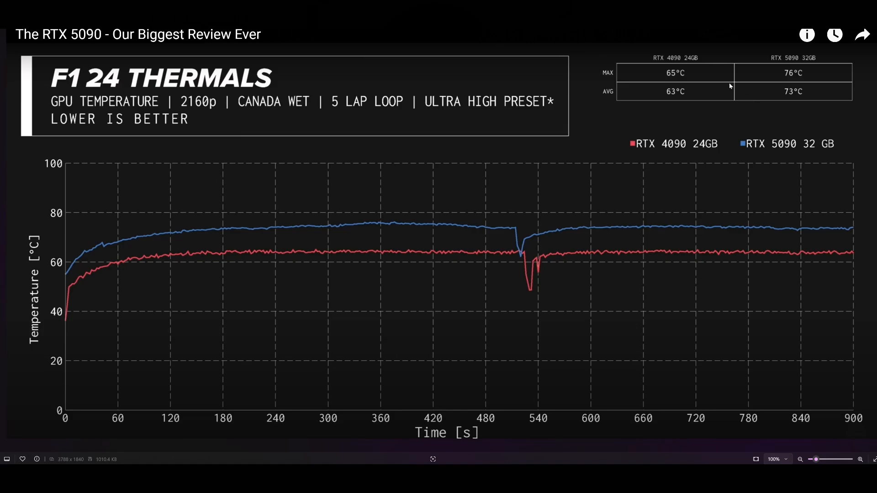
mouse_move(751, 83)
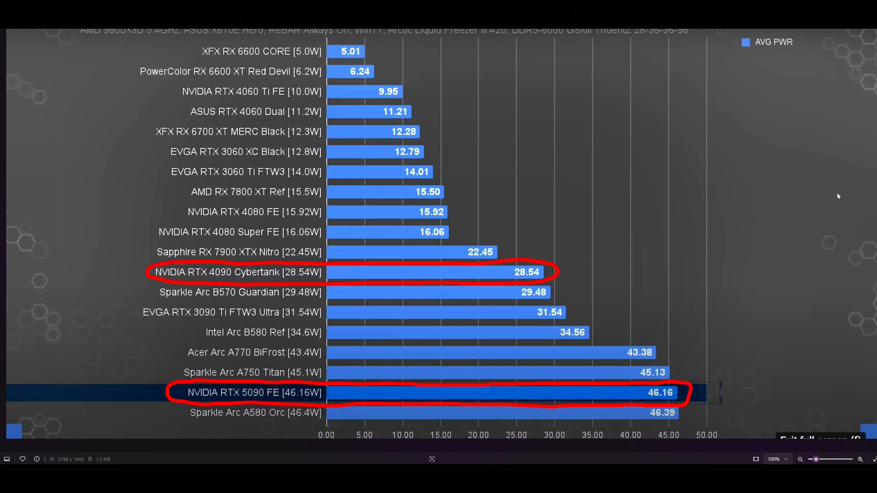
mouse_move(730, 398)
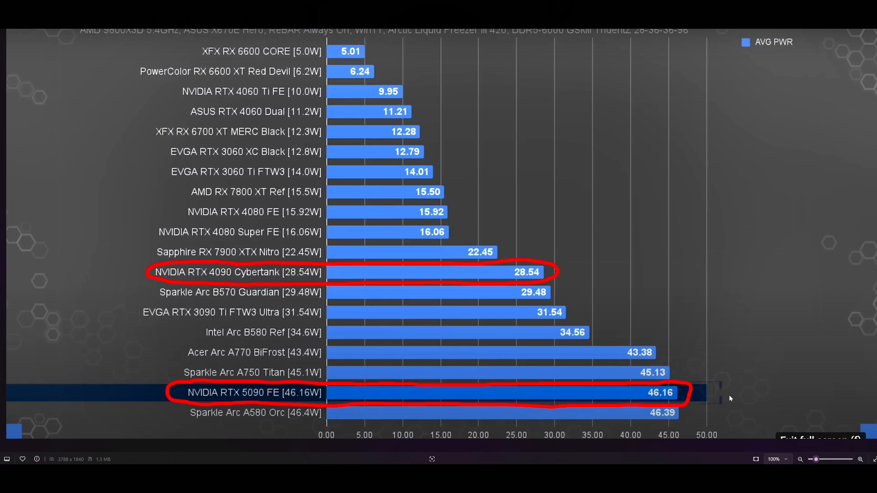
mouse_move(673, 324)
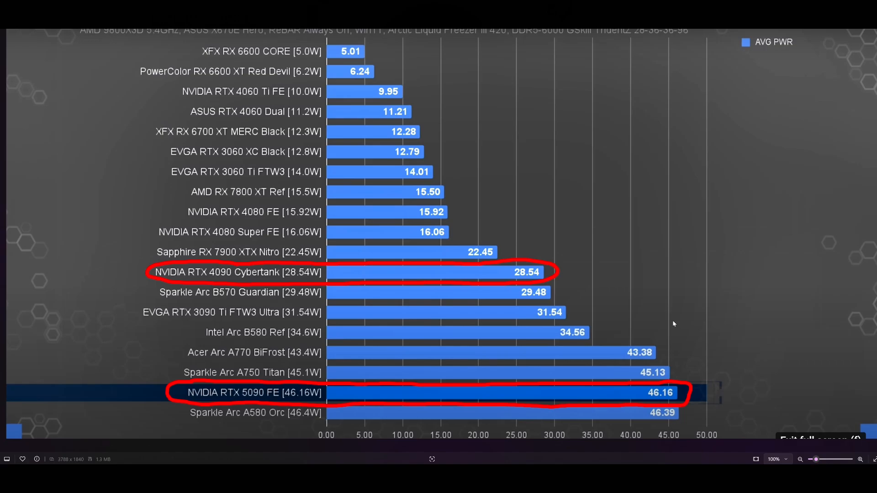
mouse_move(576, 285)
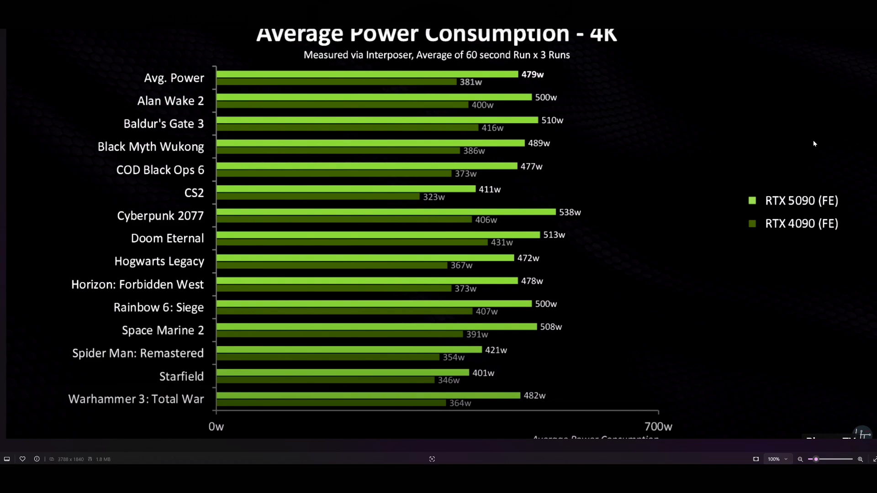
mouse_move(531, 84)
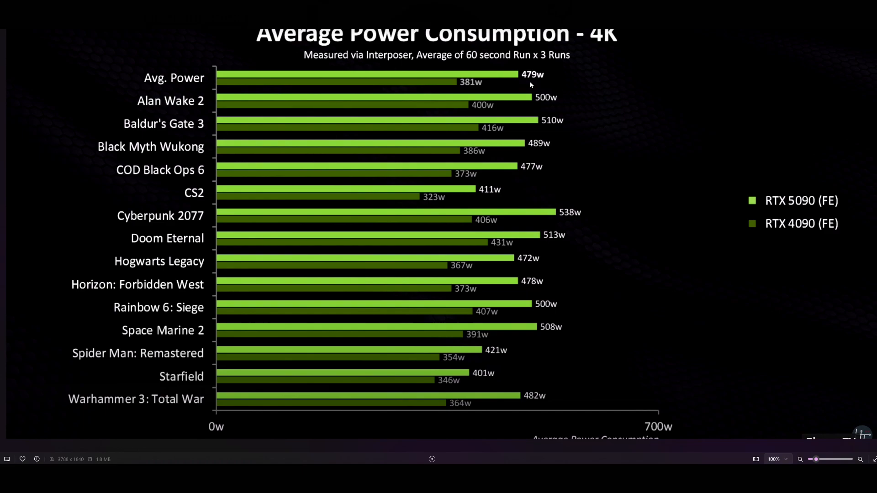
mouse_move(505, 85)
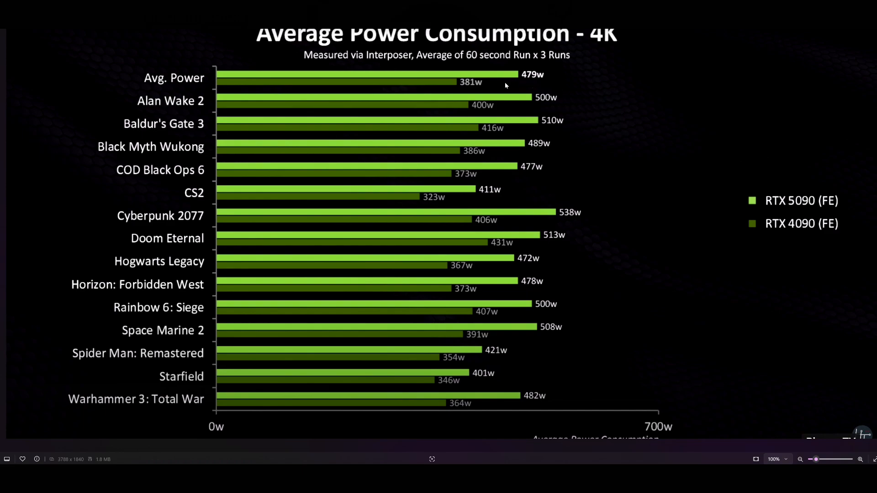
mouse_move(642, 120)
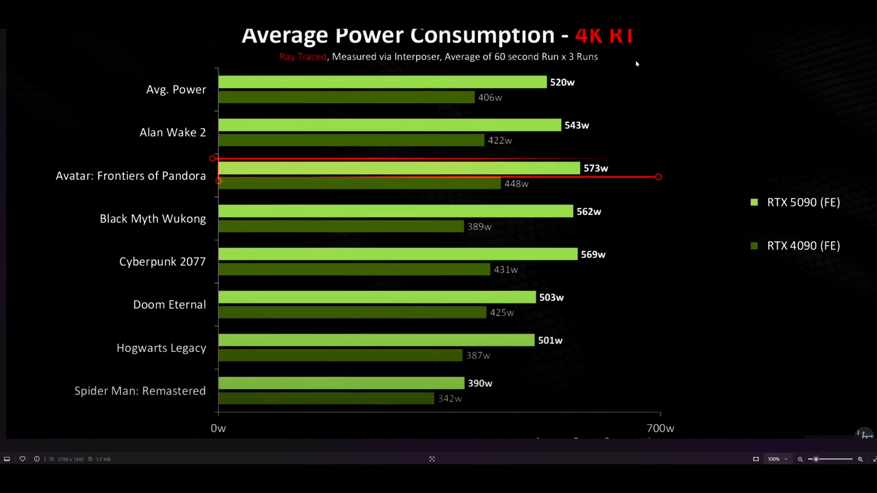
mouse_move(537, 95)
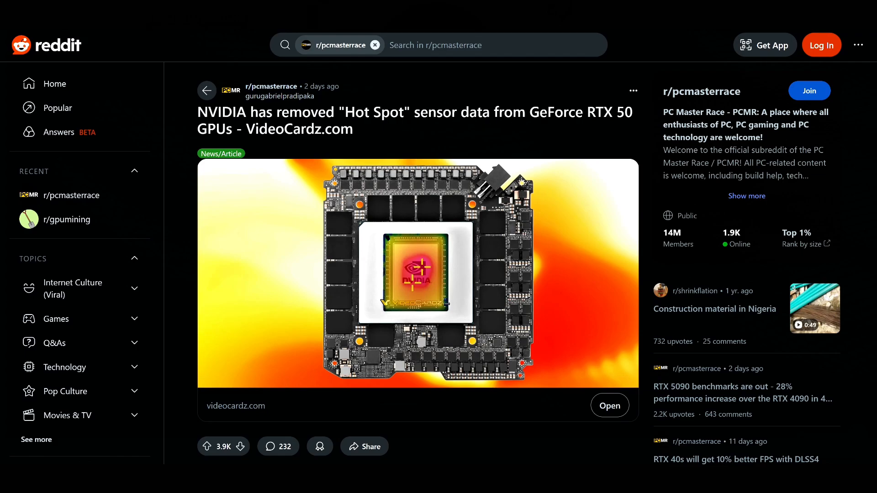
Follow the Reddit post's link to the VideoCardz Hot Spot article
click(609, 405)
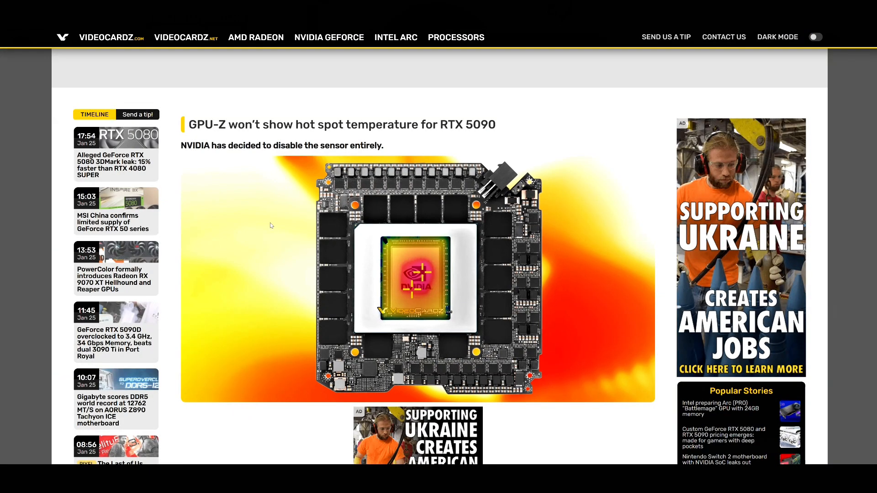
mouse_move(283, 217)
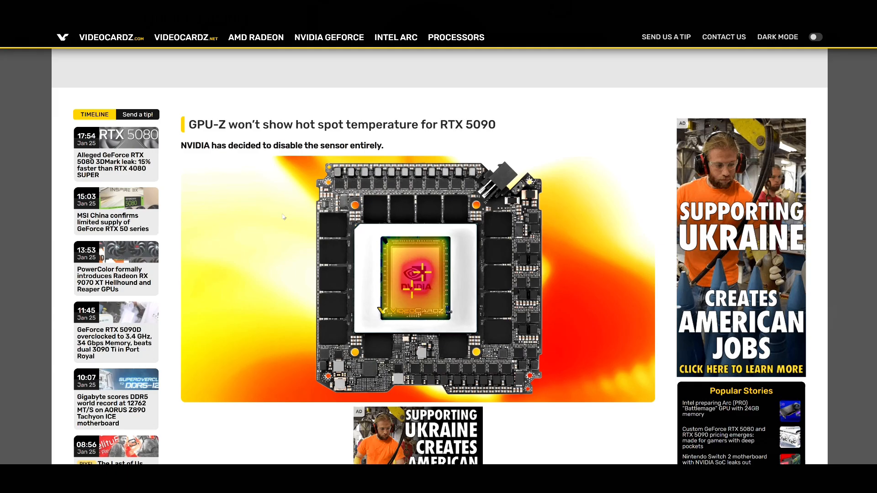
Scroll the VideoCardz article down to the Hot Spot paragraph and GPU-Z screenshots
scroll(down, 3)
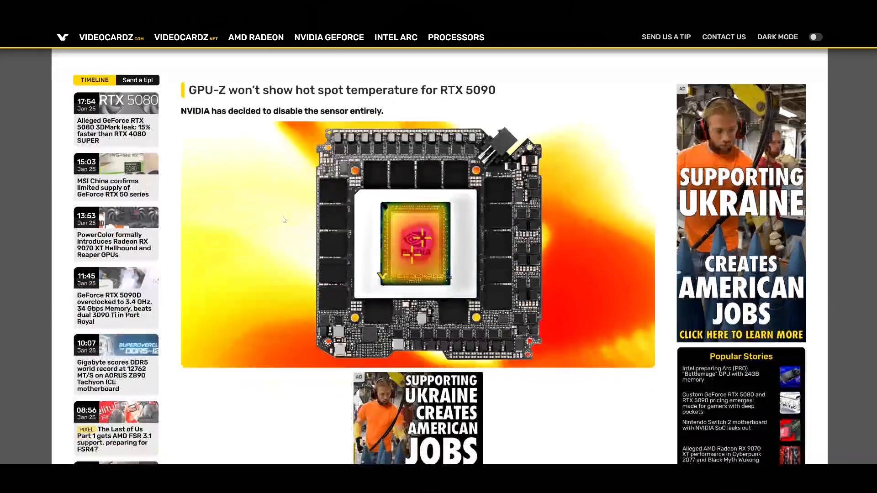
scroll(down, 3)
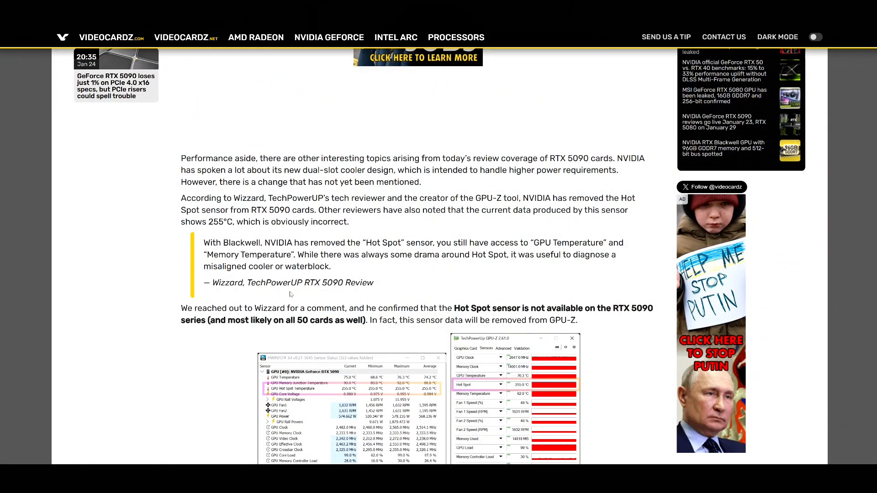
mouse_move(297, 326)
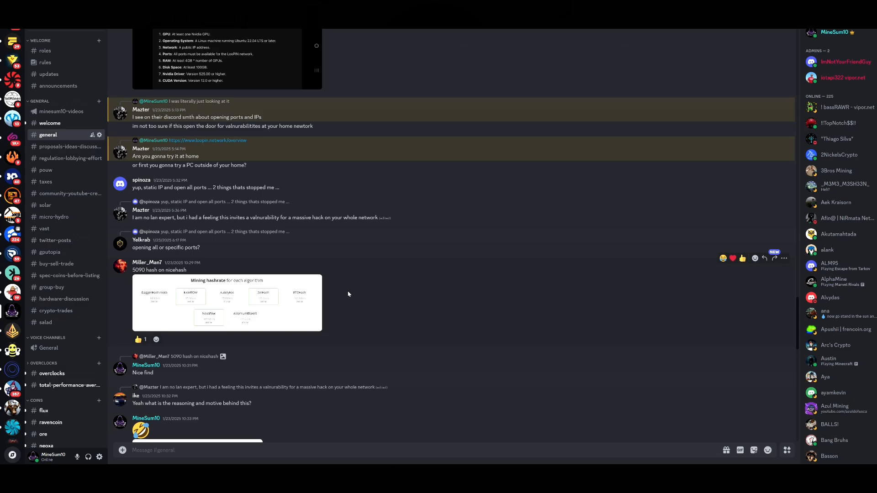
mouse_move(345, 295)
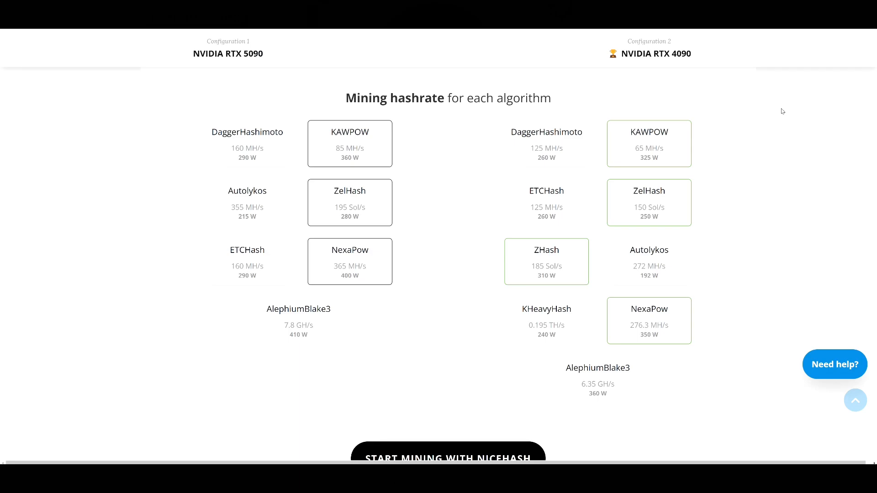
mouse_move(288, 57)
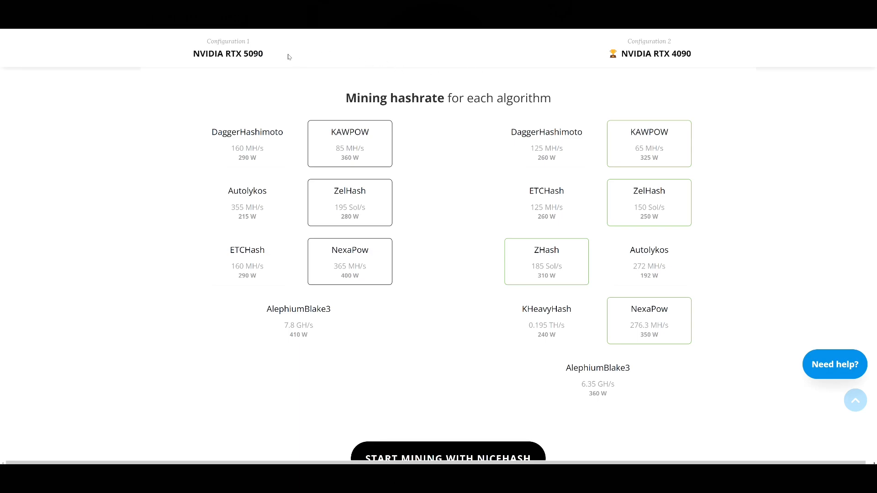
mouse_move(705, 67)
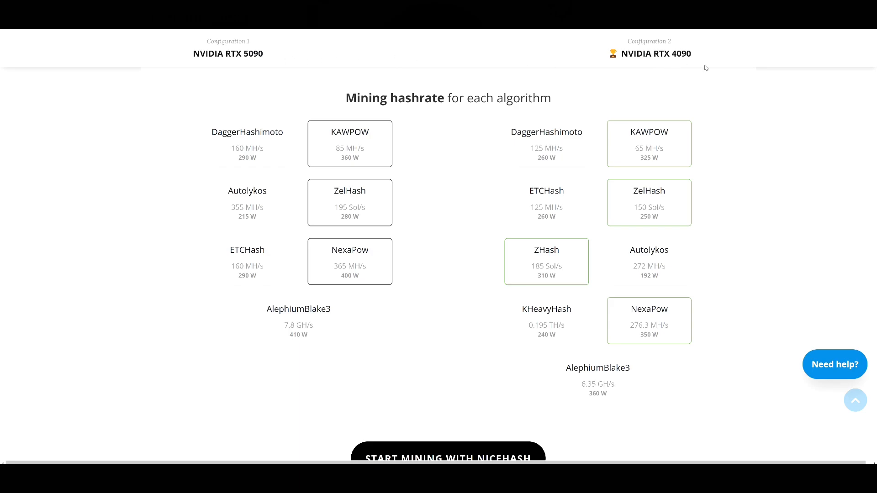
mouse_move(252, 262)
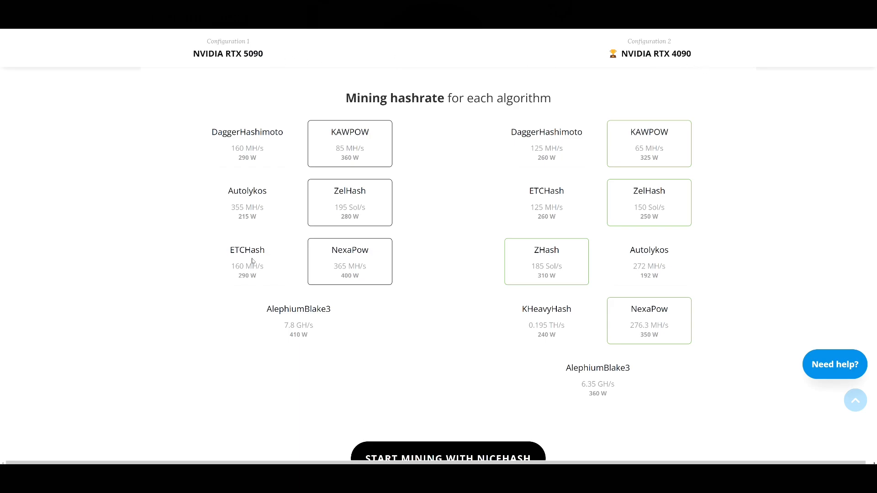
mouse_move(236, 275)
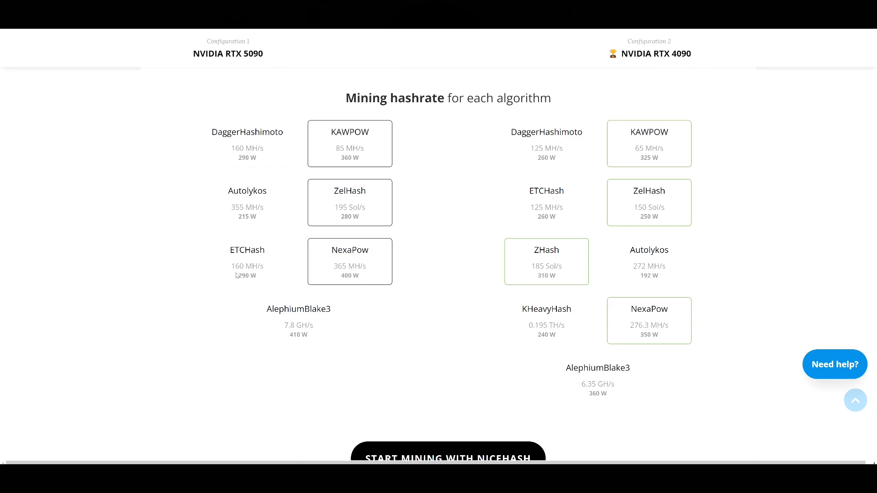
mouse_move(242, 282)
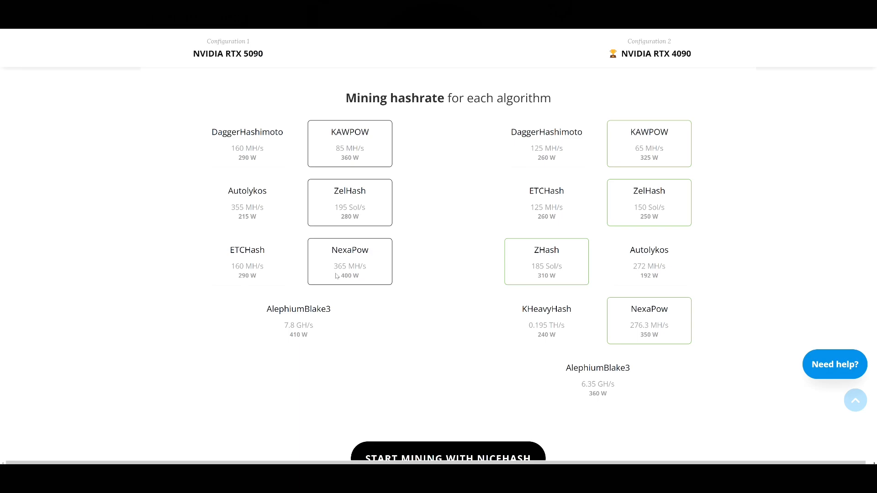
mouse_move(339, 277)
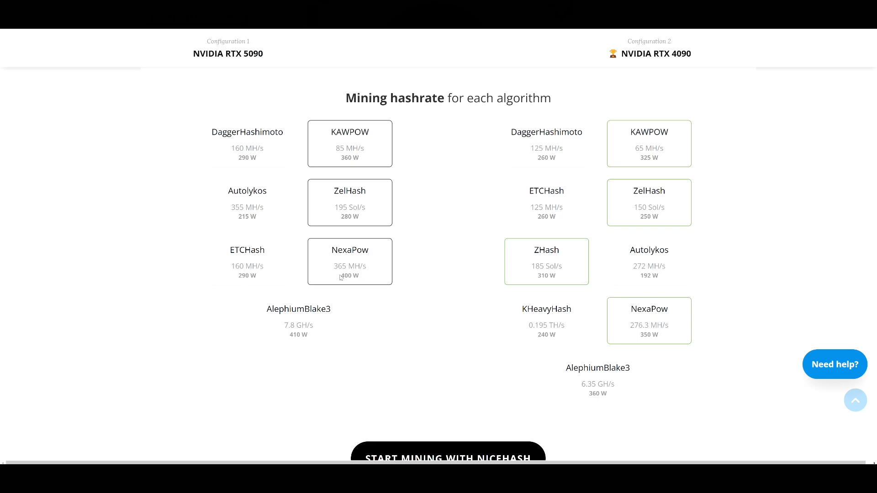
mouse_move(326, 327)
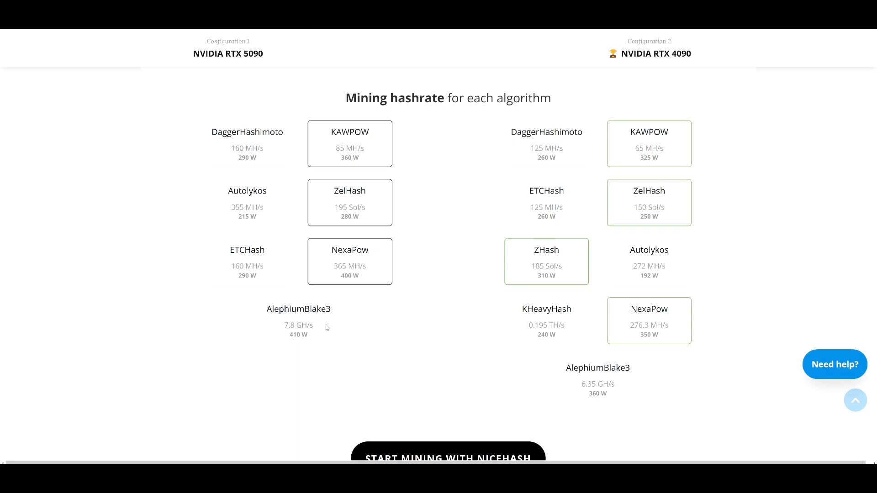
mouse_move(323, 336)
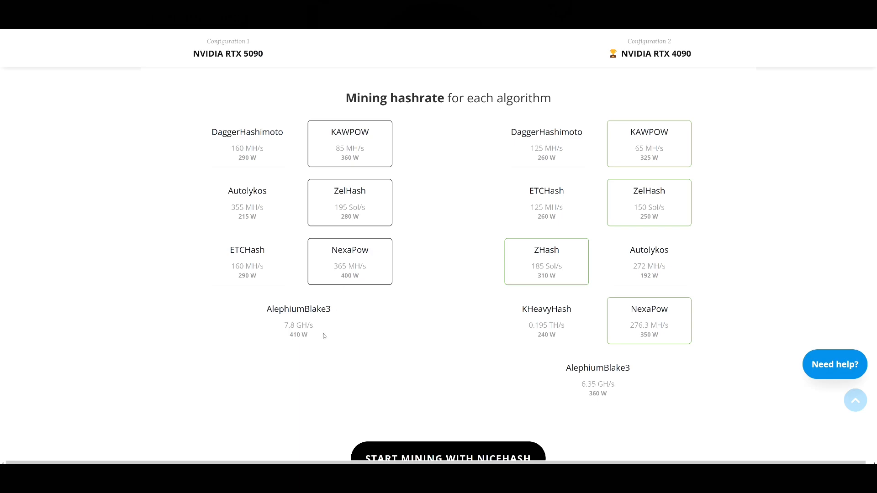
mouse_move(328, 217)
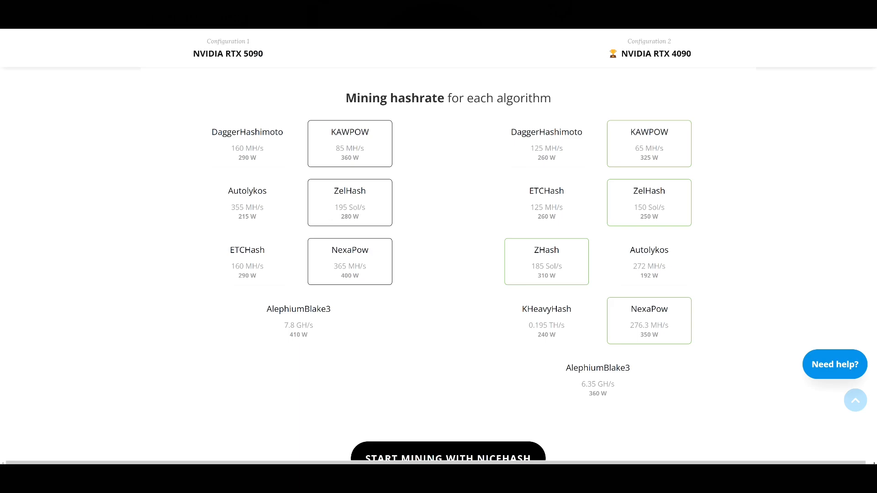
mouse_move(278, 201)
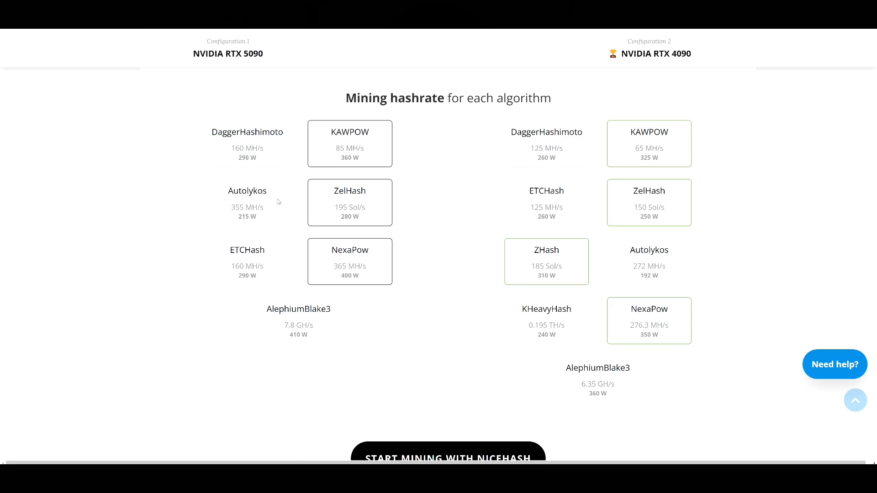
mouse_move(270, 218)
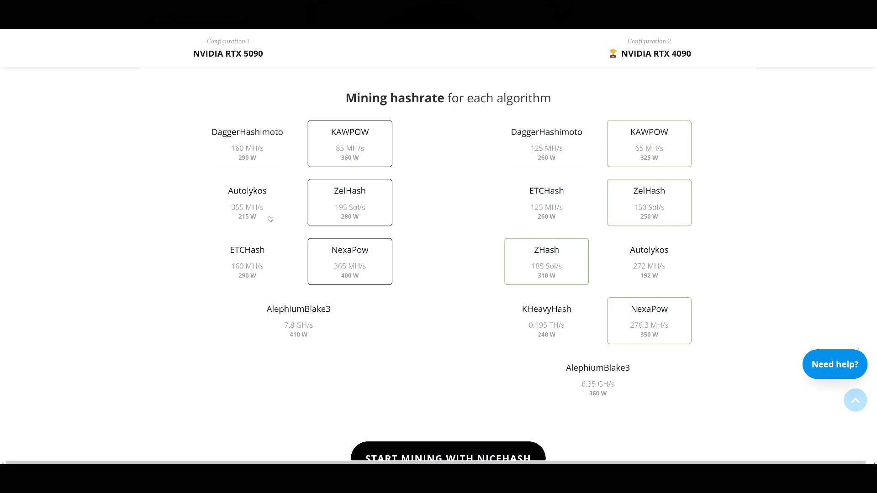
mouse_move(372, 156)
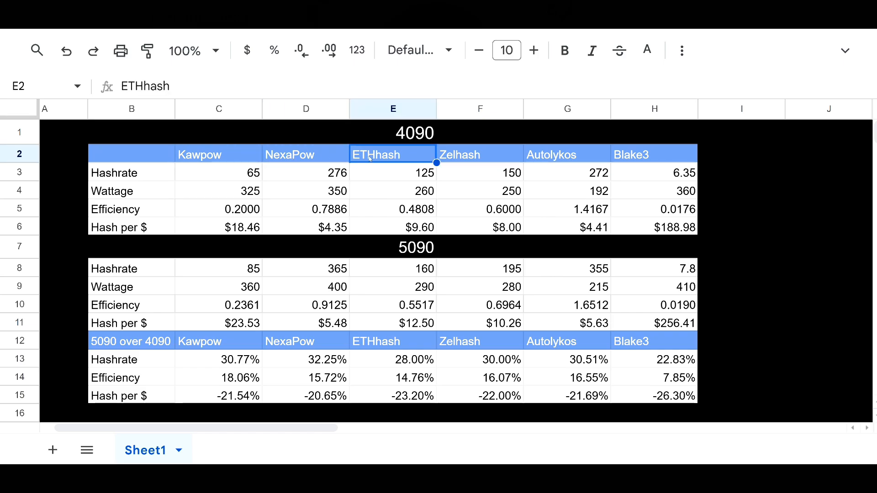
click(566, 154)
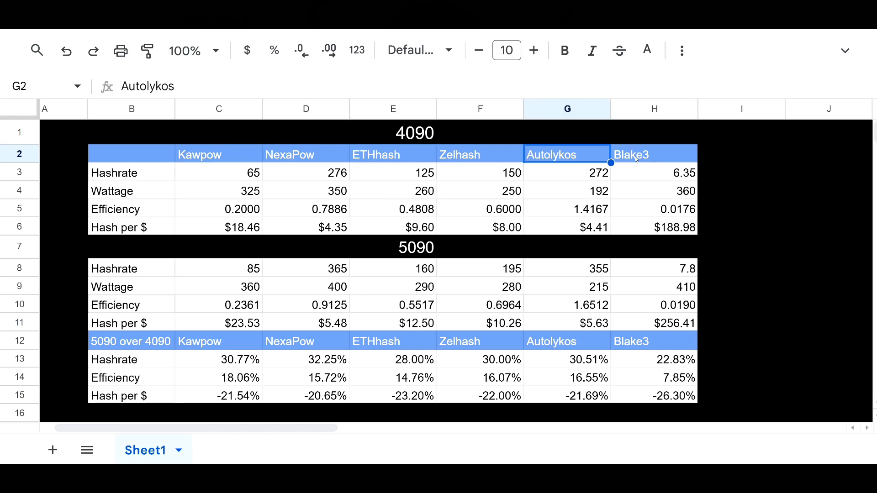
click(653, 154)
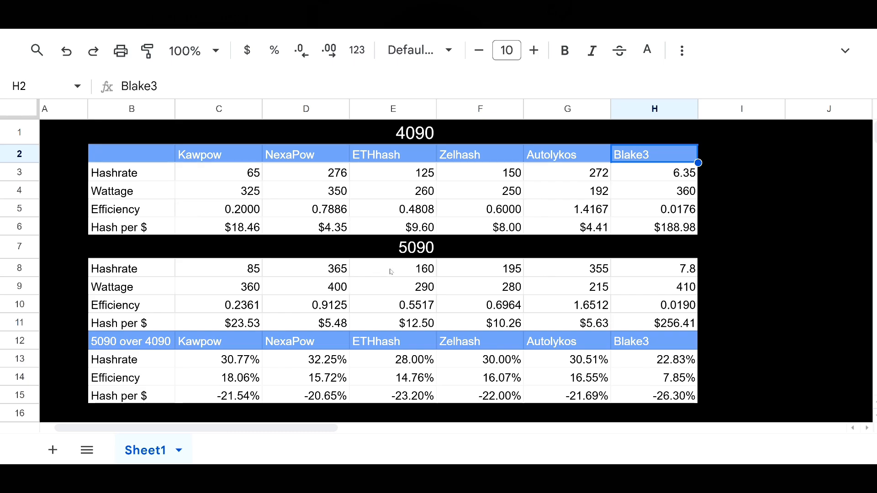
mouse_move(254, 139)
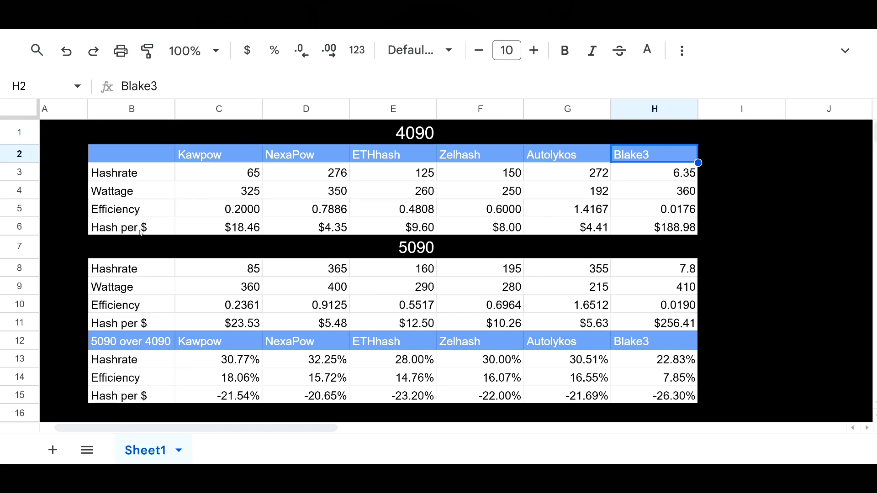
mouse_move(160, 365)
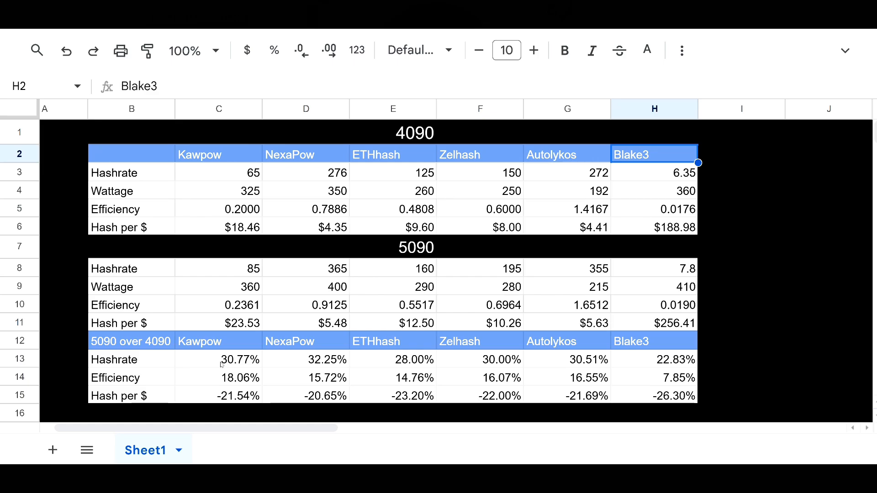
click(218, 360)
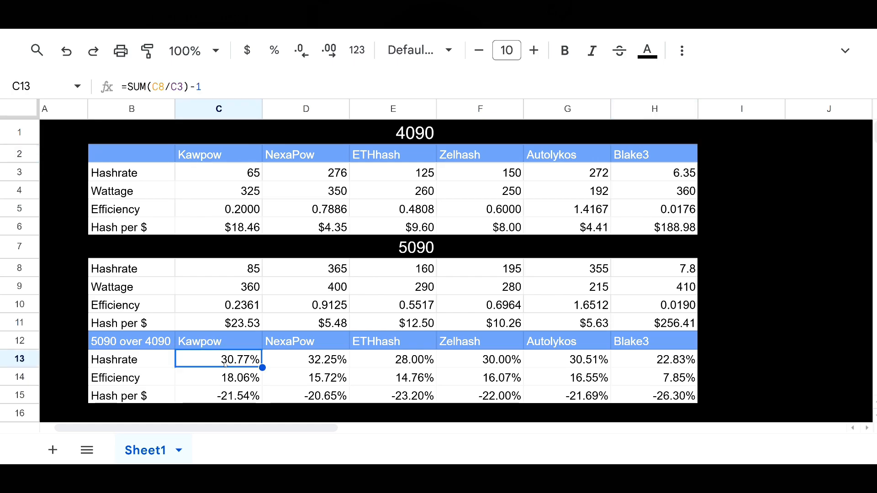
click(305, 360)
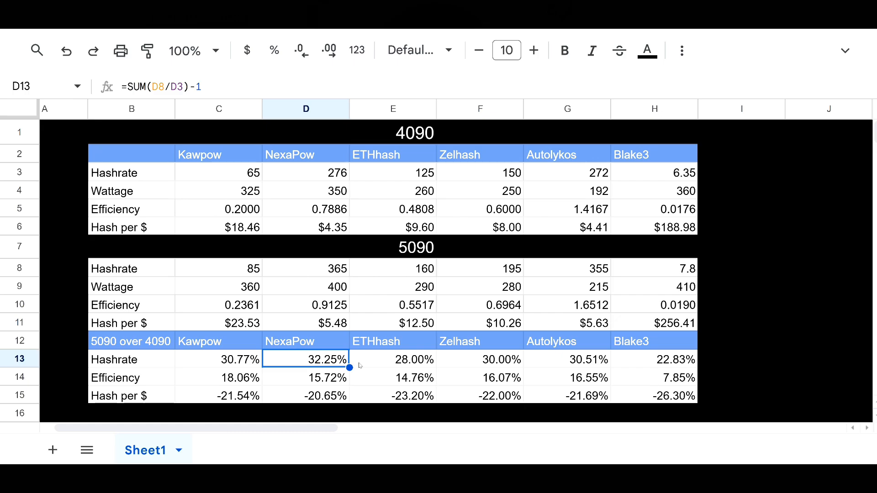
click(393, 359)
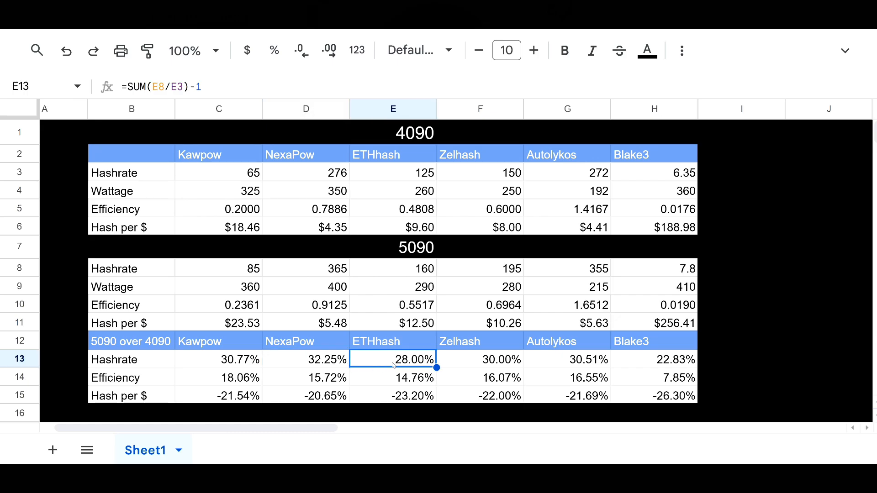
click(479, 359)
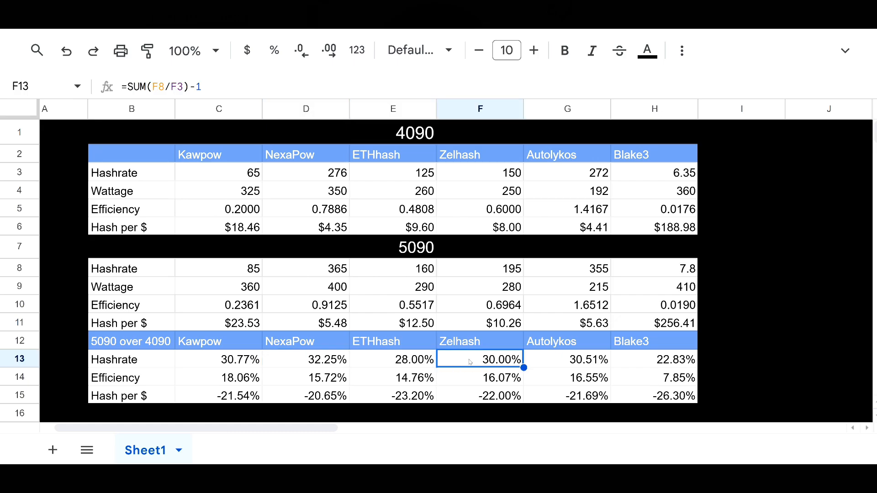
click(566, 359)
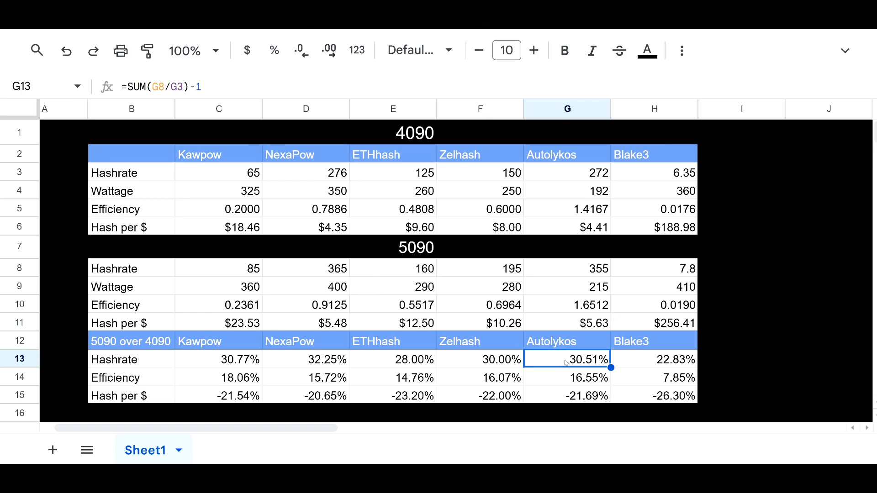
click(653, 360)
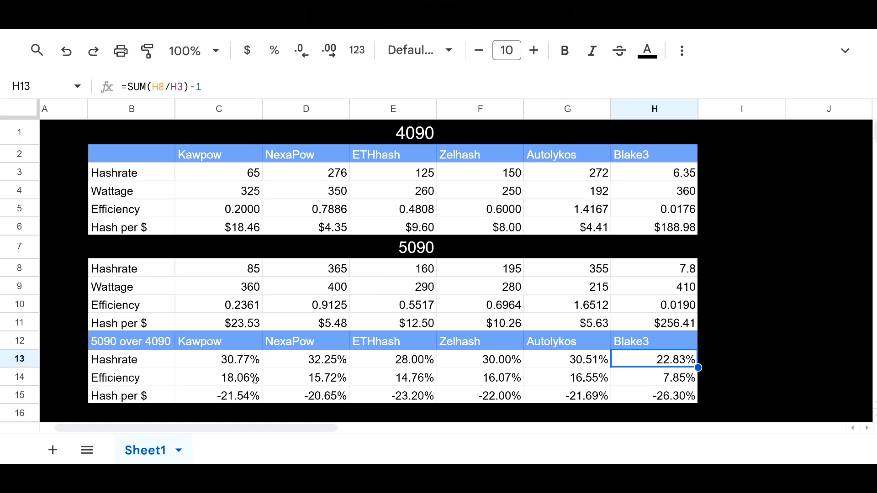
mouse_move(255, 381)
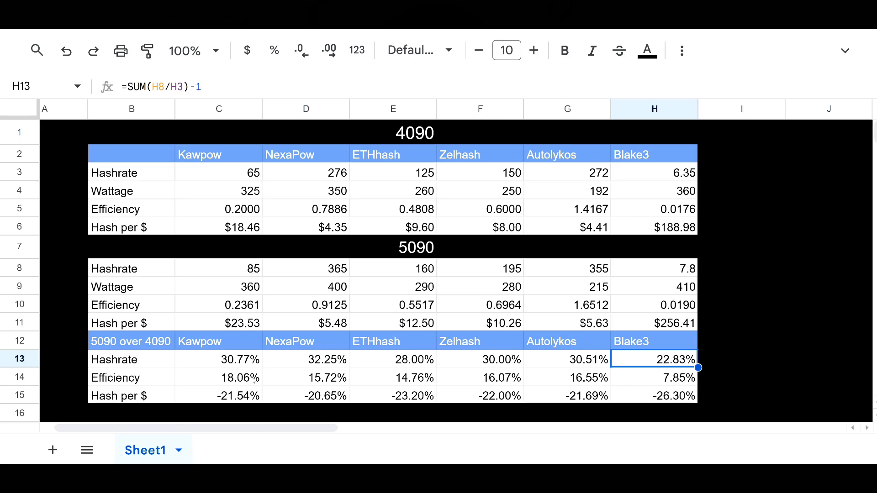
click(218, 378)
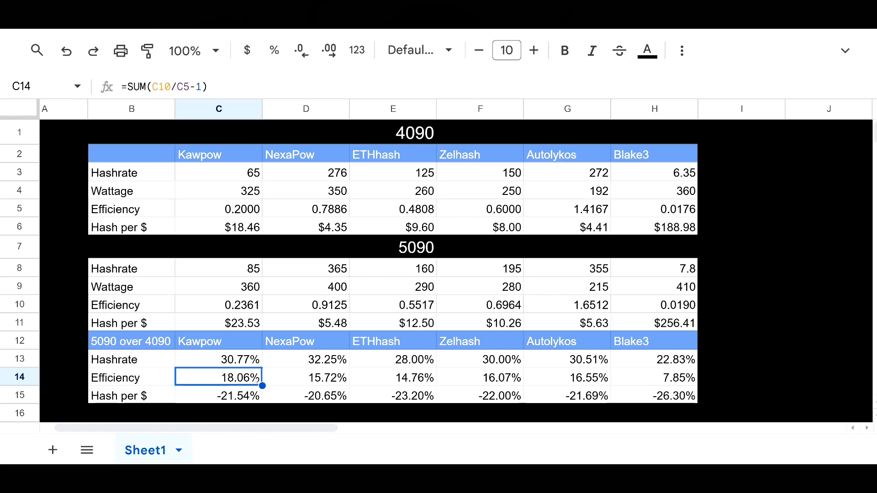
click(305, 377)
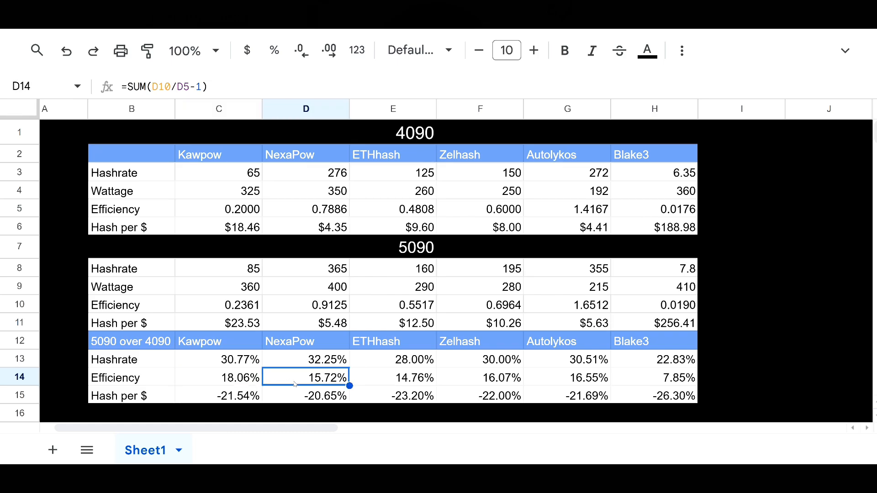
click(393, 378)
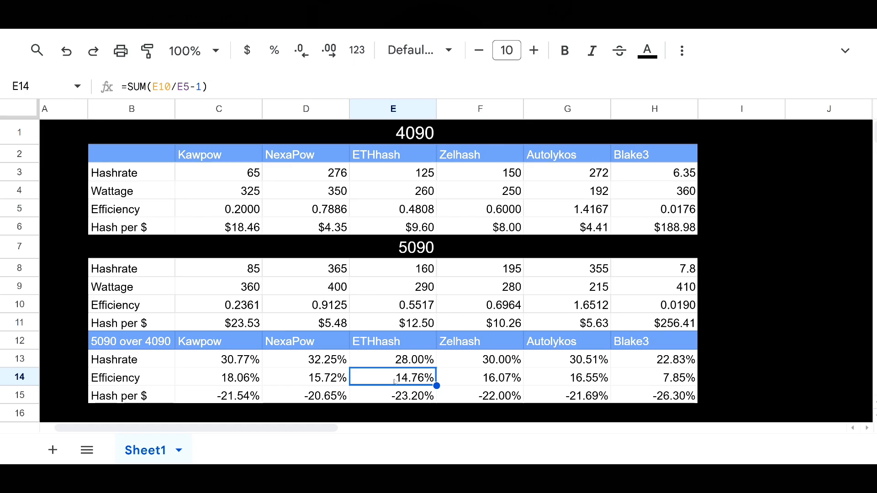
click(479, 378)
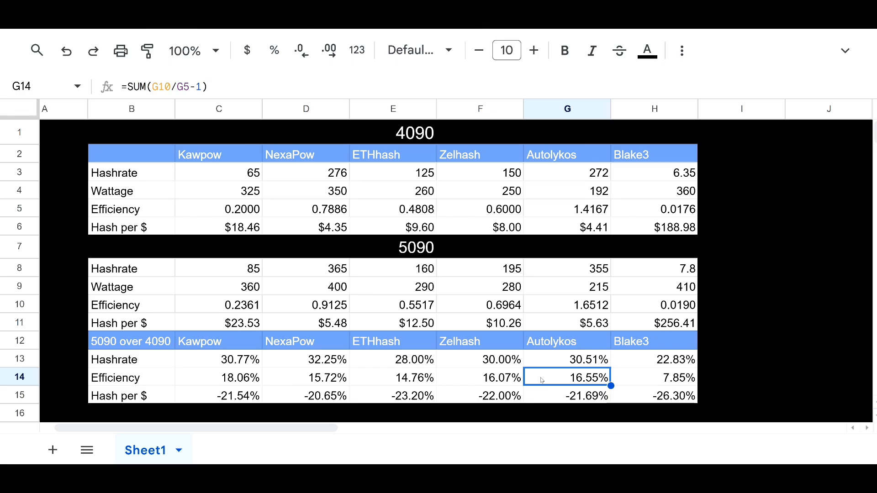
click(654, 376)
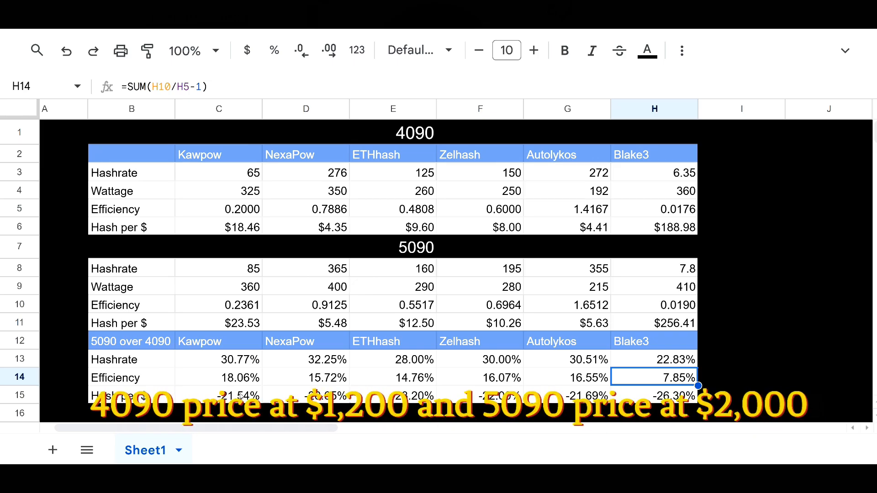
click(219, 394)
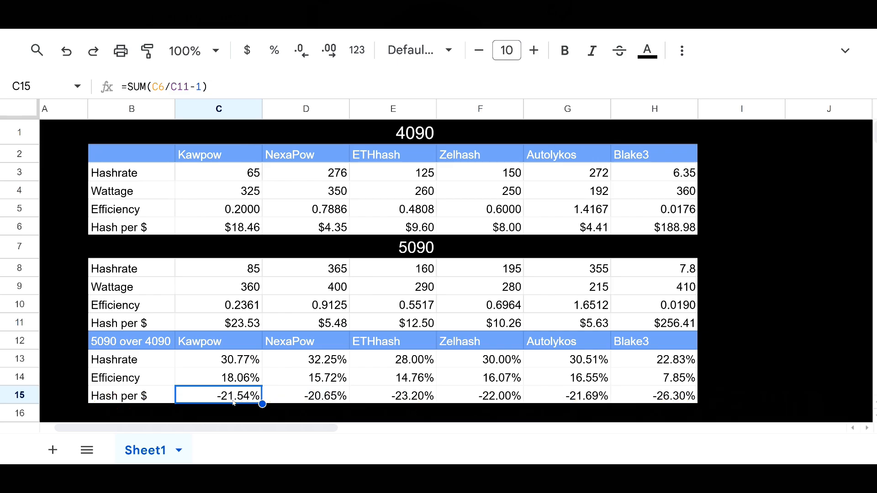
click(305, 395)
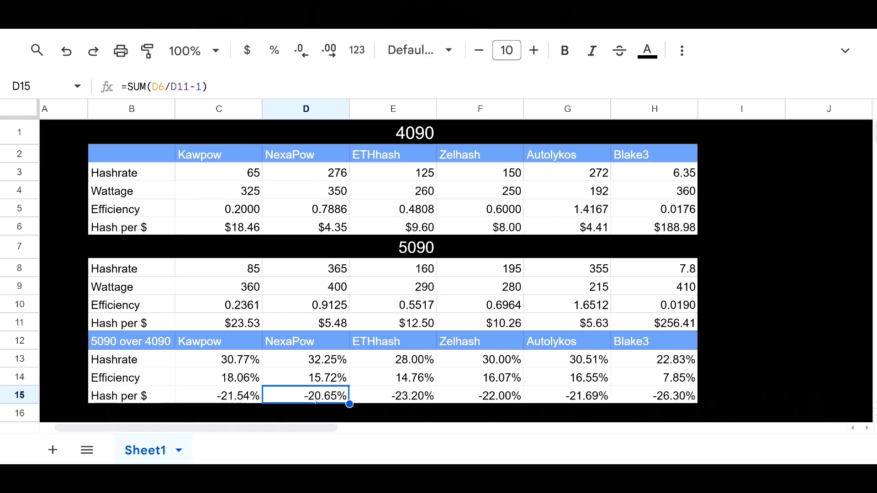
click(393, 395)
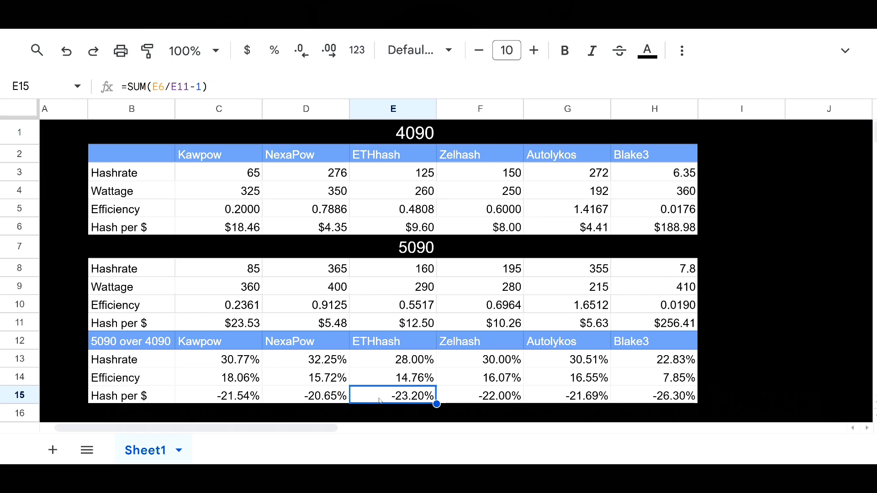
click(480, 396)
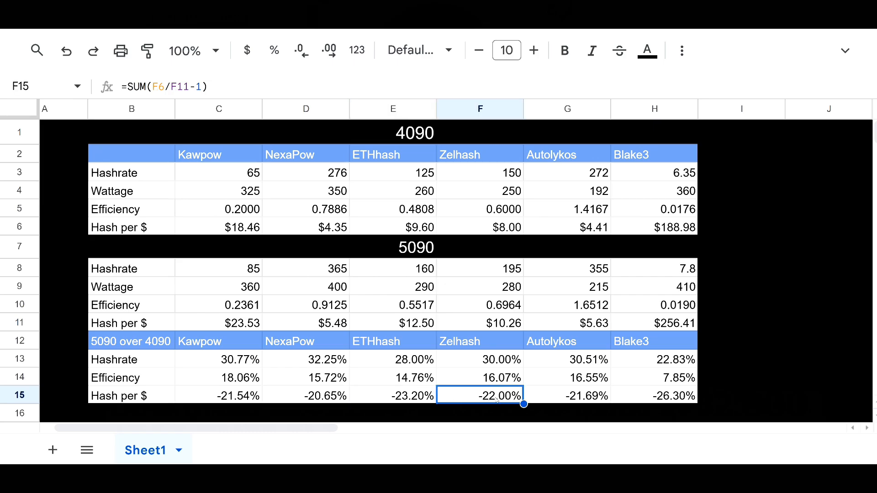
click(566, 396)
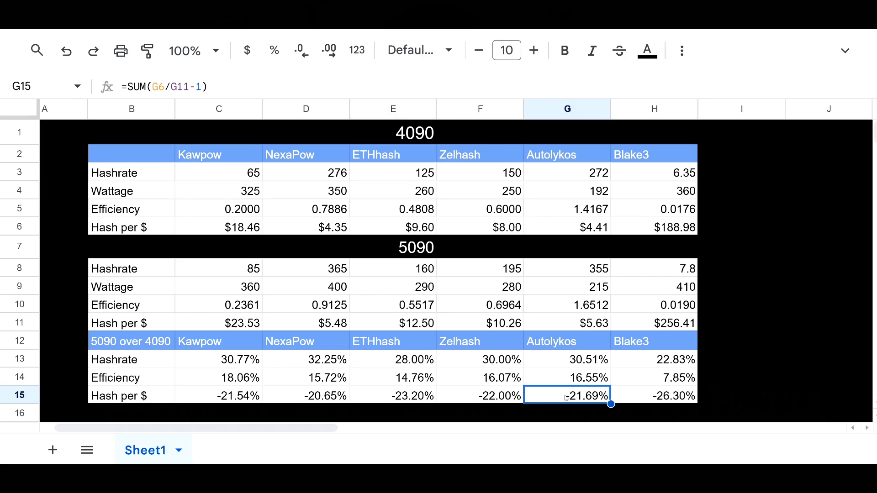
click(653, 395)
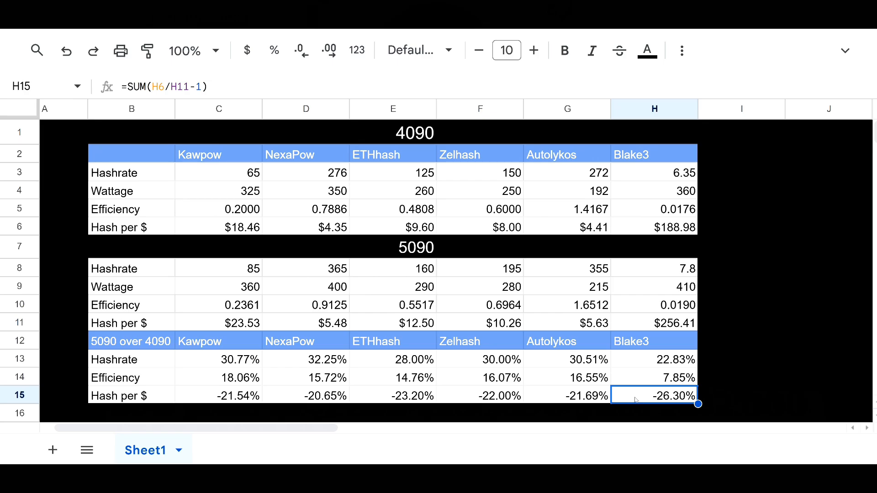
click(828, 322)
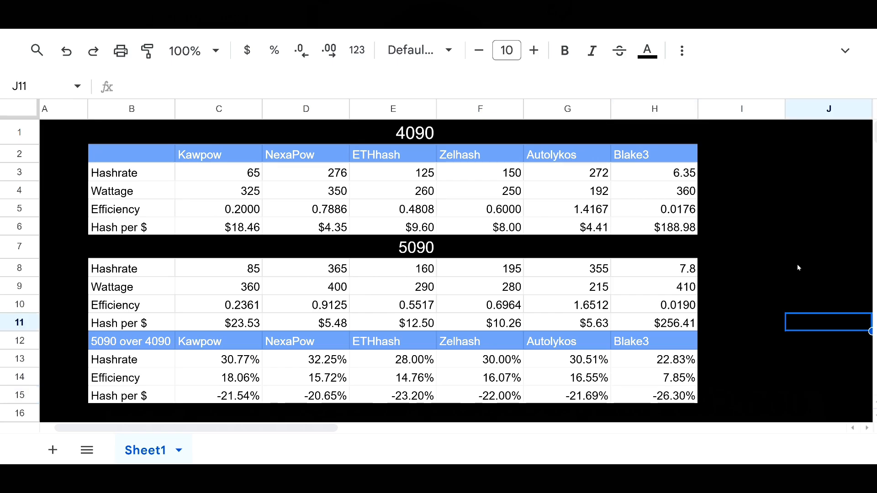